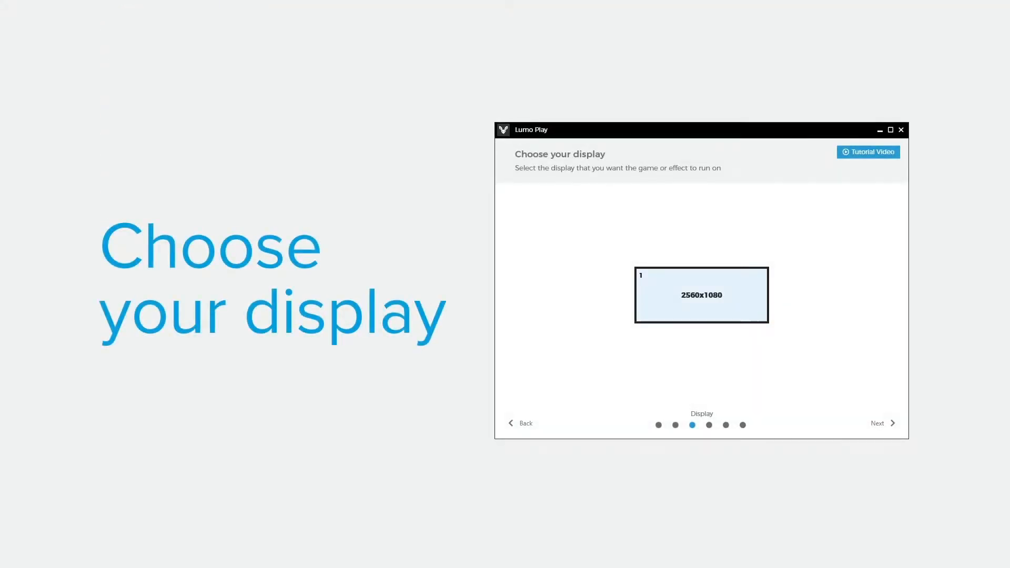
Step: Choose Touchscreen as the equipment setup and bring up the desktop context menu
{"action": "left_click", "coordinate": [520, 423]}
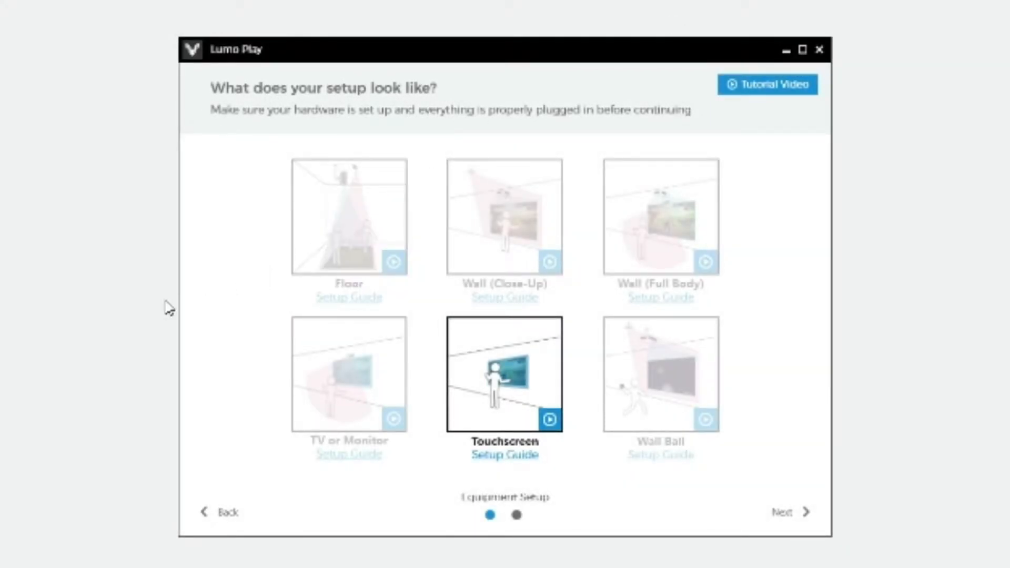
{"action": "right_click", "coordinate": [167, 306]}
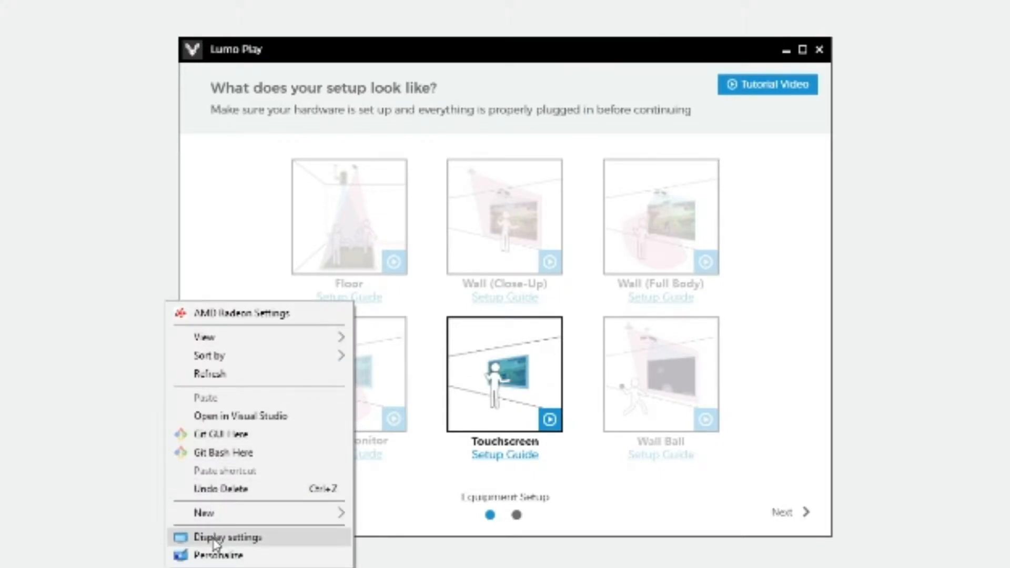
Step: Inspect display 2 in Windows Display settings, then return to the Lumo Play wizard
{"action": "left_click", "coordinate": [226, 537]}
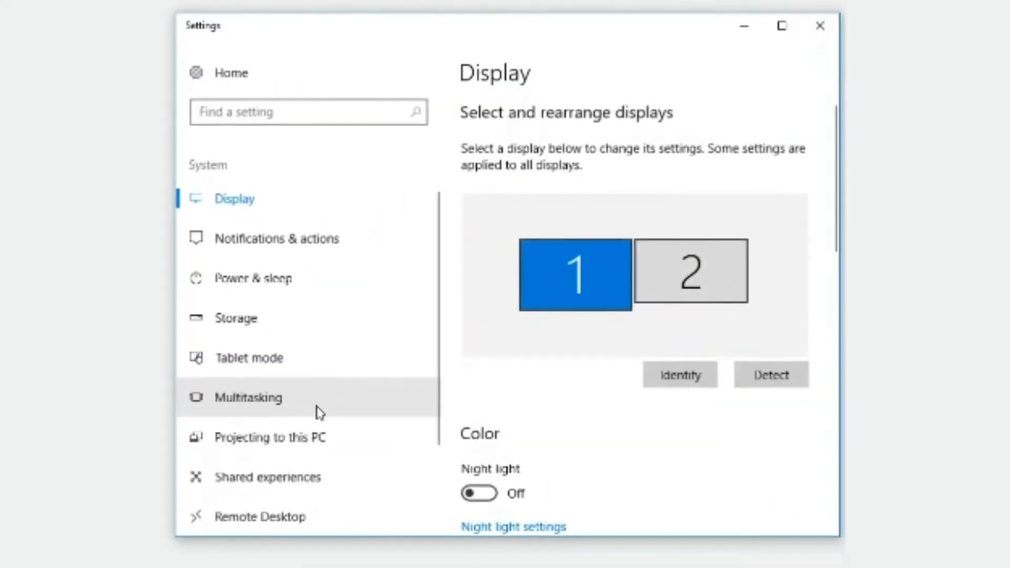
{"action": "left_click", "coordinate": [679, 375]}
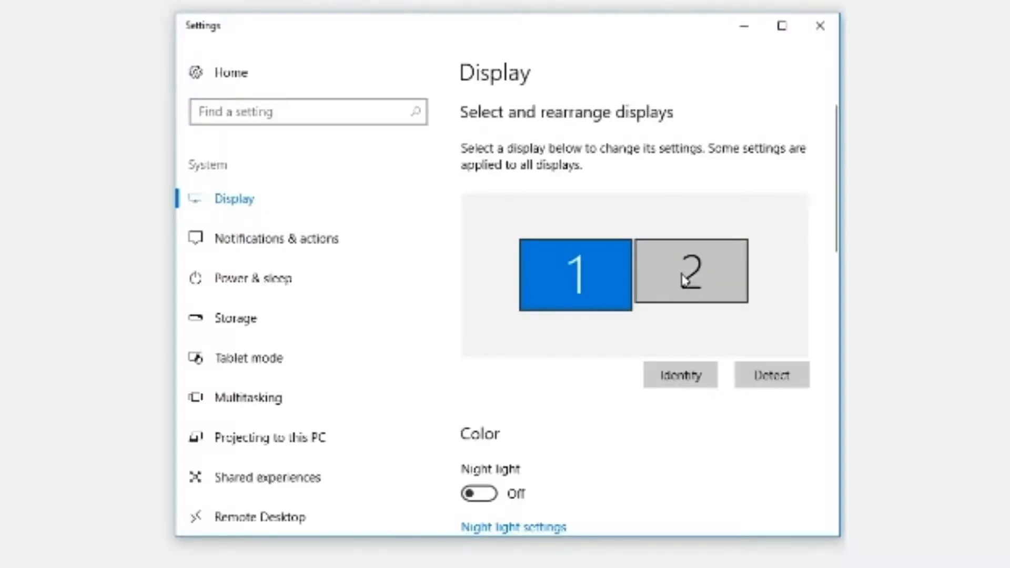
{"action": "left_click", "coordinate": [691, 272]}
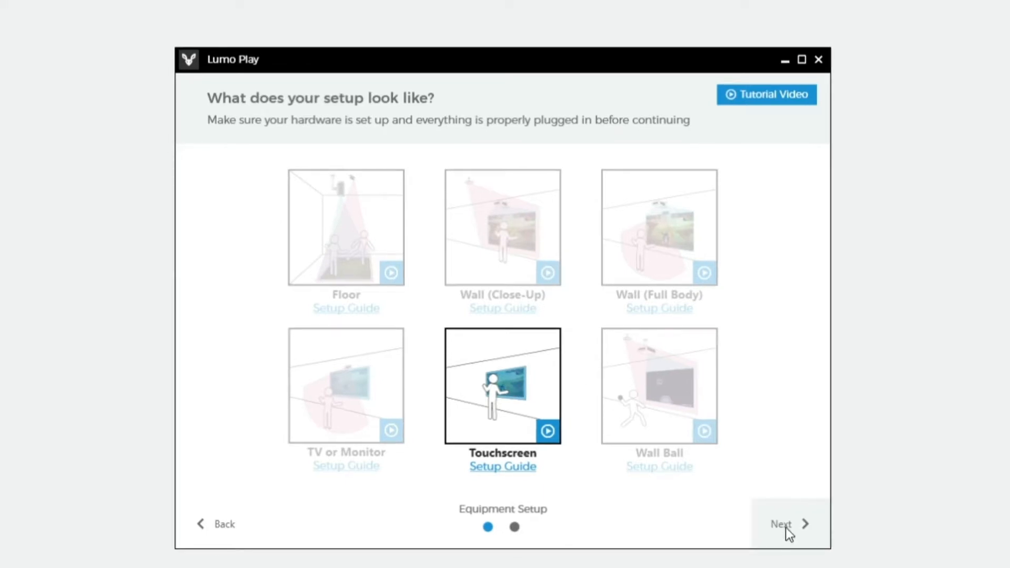
Step: Advance the wizard and choose display 2 (1920x1080) for the game to run on
{"action": "left_click", "coordinate": [787, 524]}
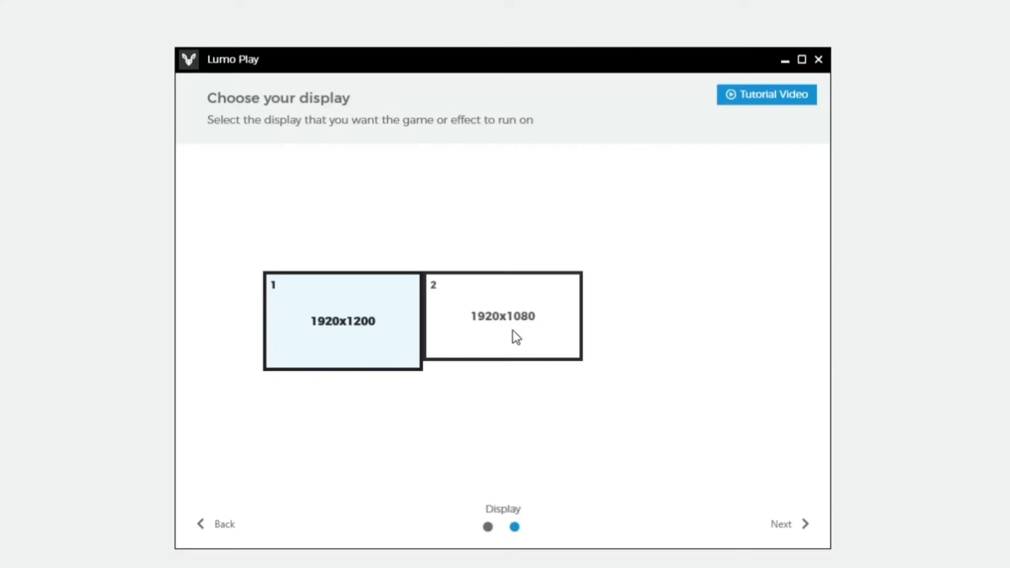
{"action": "left_click", "coordinate": [503, 316]}
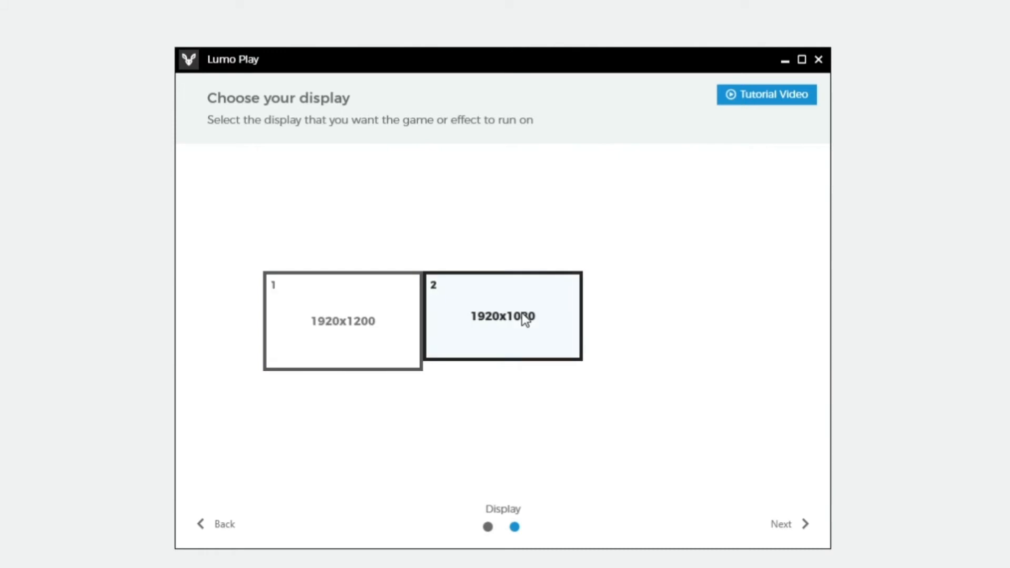